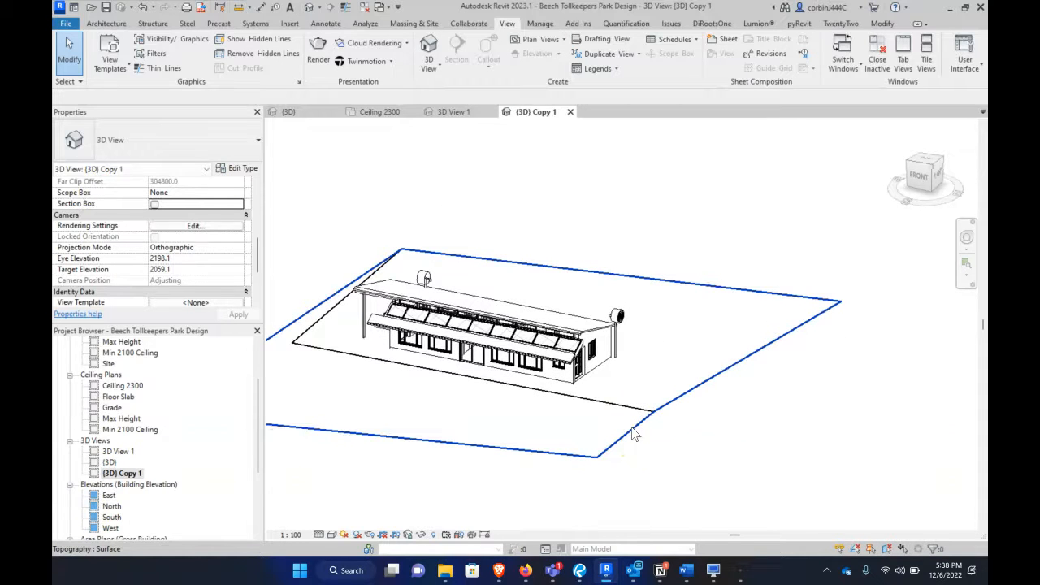
pyautogui.moveTo(634, 435)
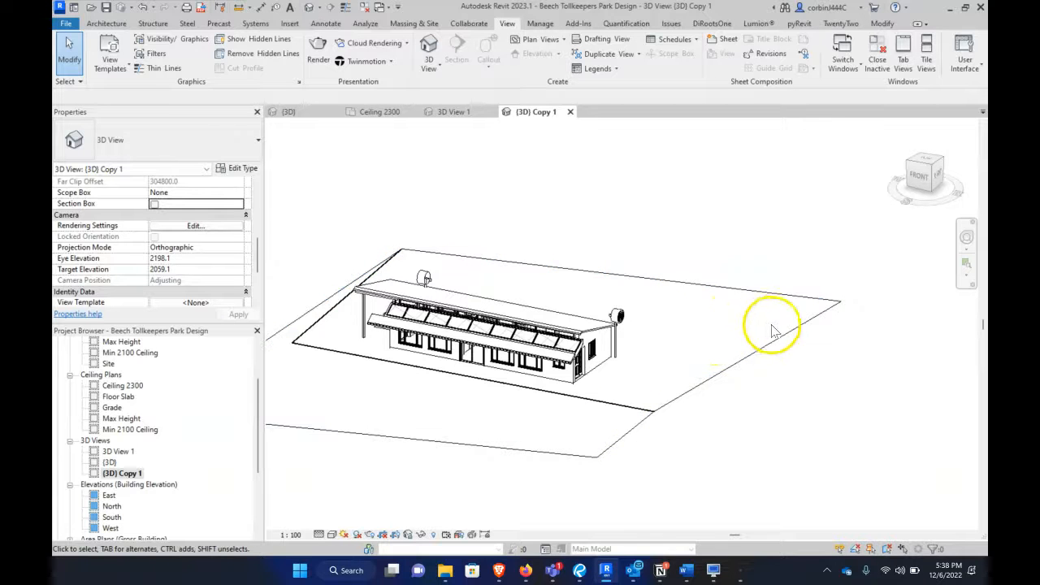
# Step: Orbit (3D) Copy 1 to an isometric angle revealing the building's front porch
pyautogui.moveTo(772, 325); pyautogui.dragTo(719, 398)
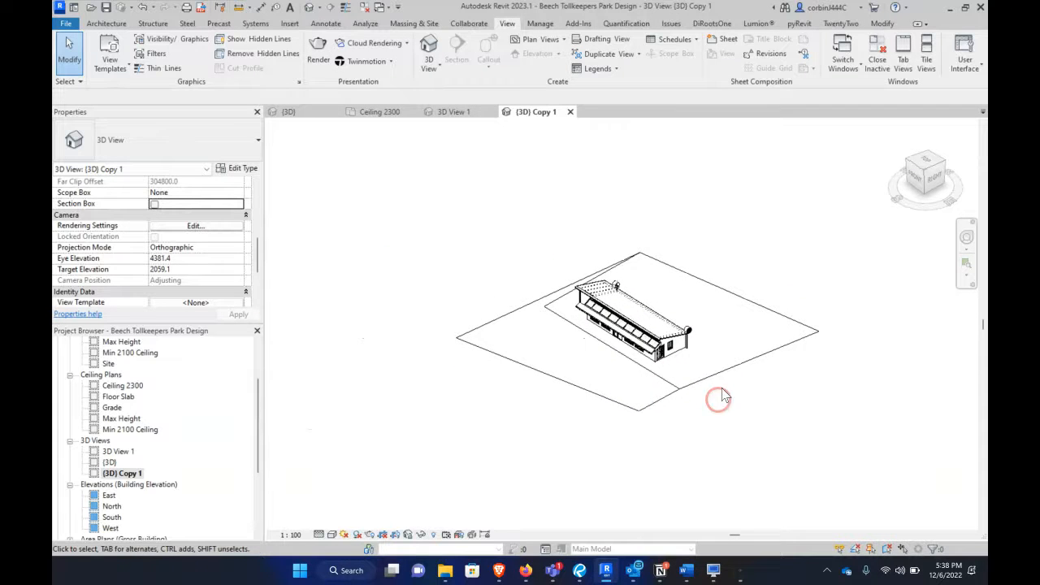
pyautogui.moveTo(719, 396); pyautogui.dragTo(706, 348)
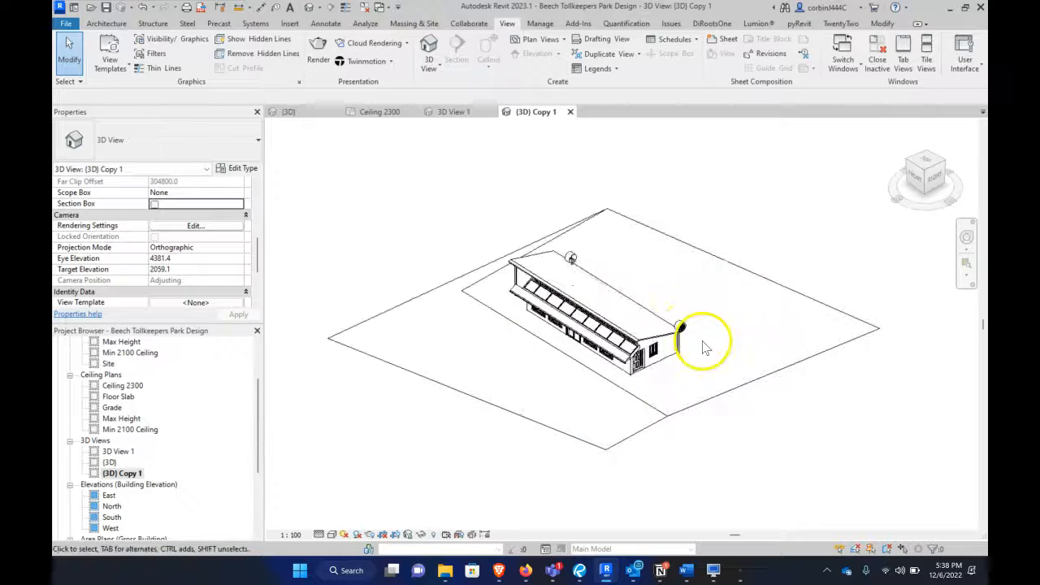
pyautogui.moveTo(703, 341); pyautogui.dragTo(601, 361)
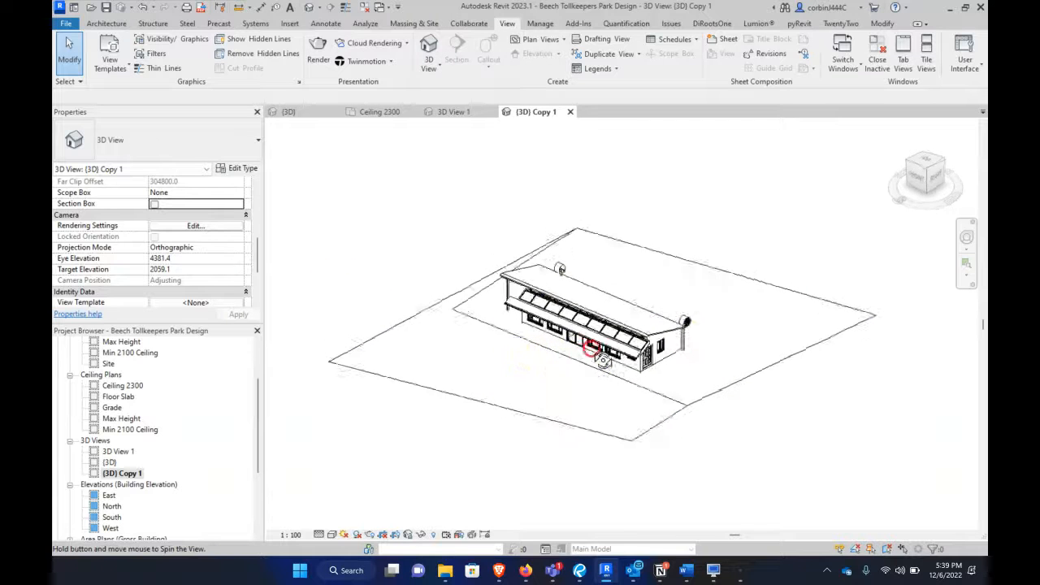
pyautogui.moveTo(585, 350); pyautogui.dragTo(715, 357)
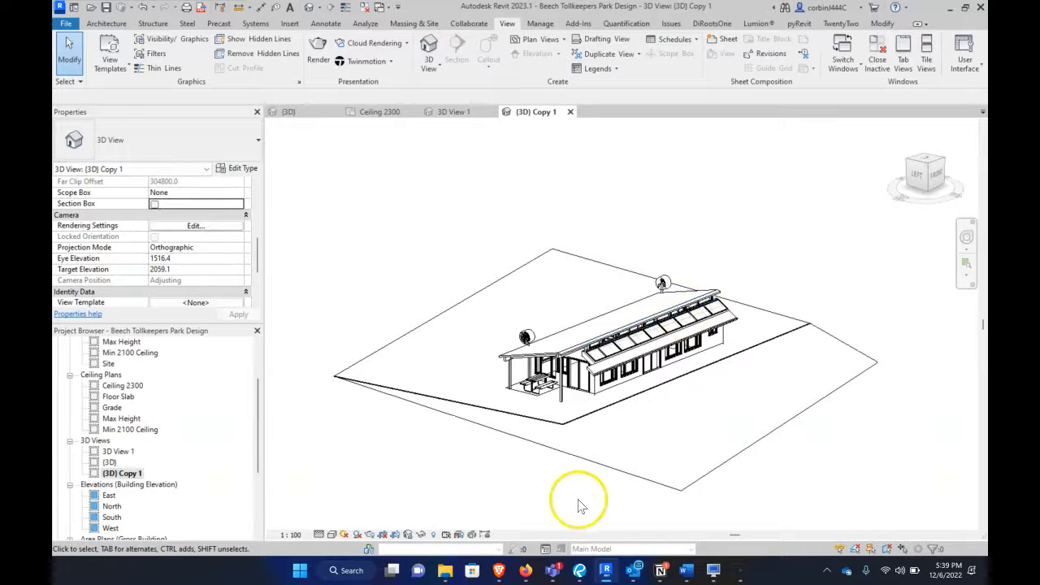
pyautogui.moveTo(407, 535)
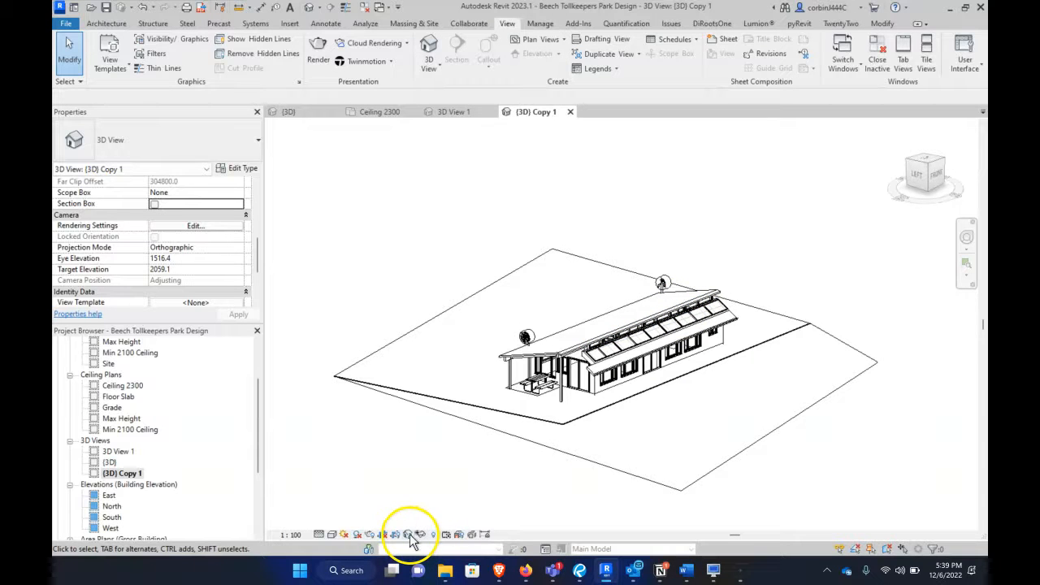
# Step: Save the view's current orientation and lock it via Lock 3D View
pyautogui.click(408, 535)
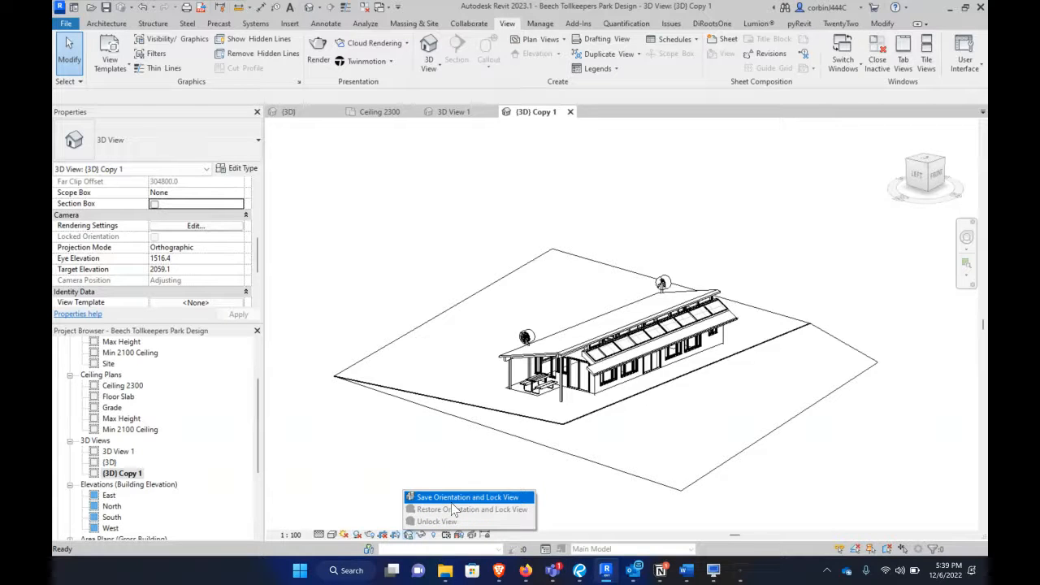
pyautogui.click(465, 497)
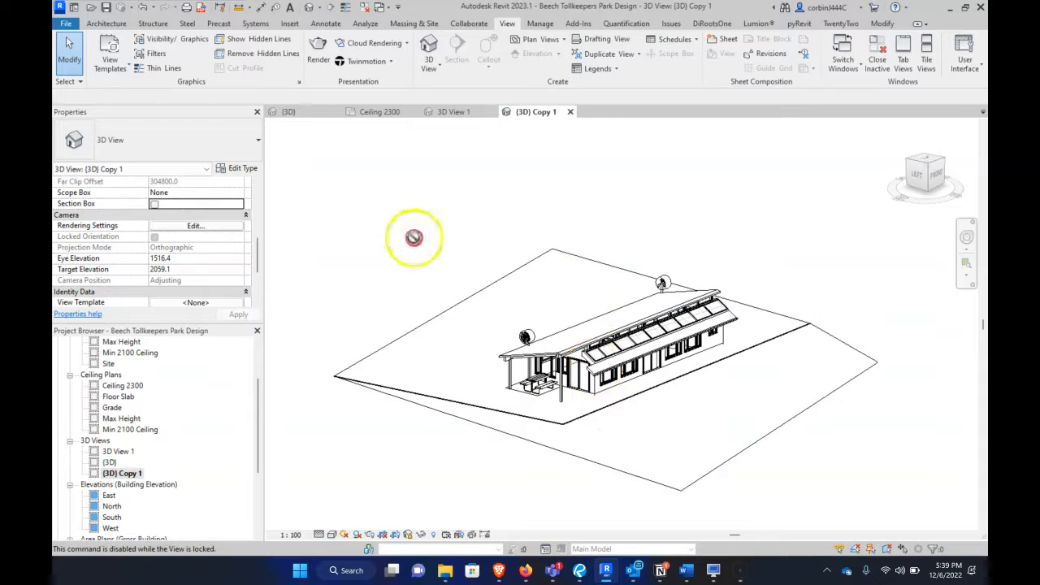
pyautogui.moveTo(790, 237)
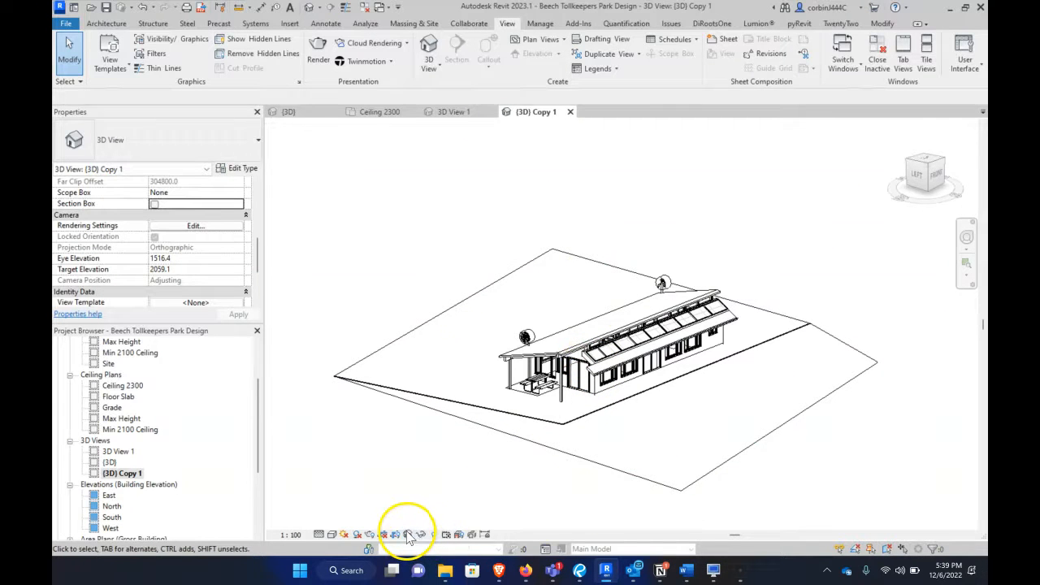
# Step: After orbiting away, restore the saved orientation and lock the view again
pyautogui.click(408, 535)
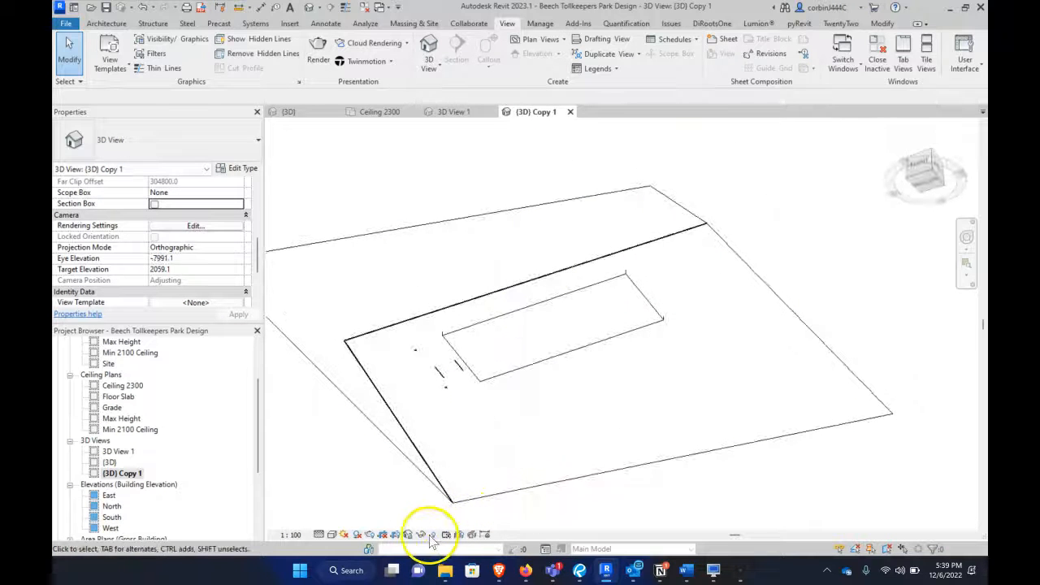
pyautogui.click(419, 535)
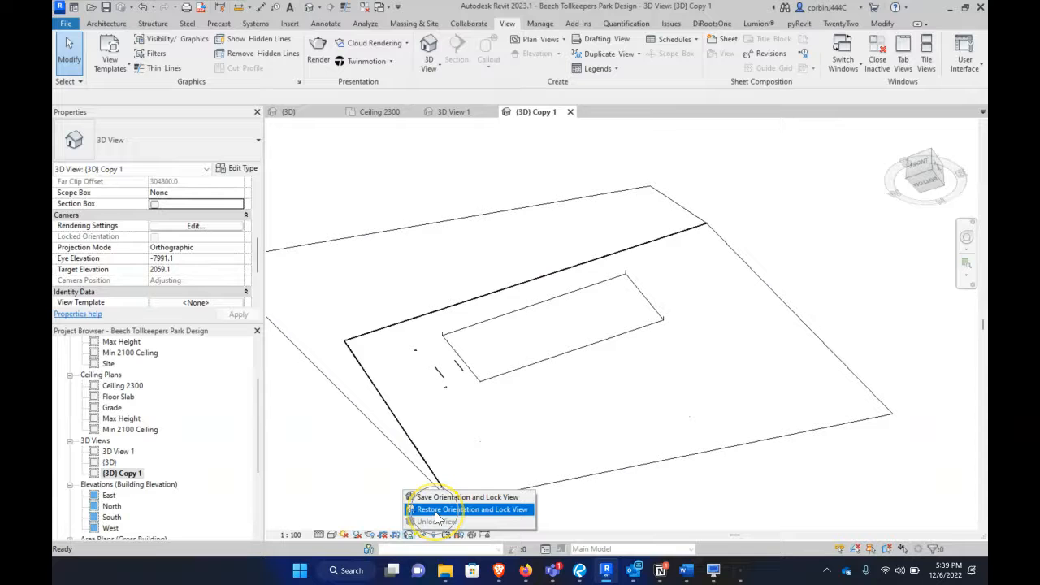
pyautogui.click(467, 509)
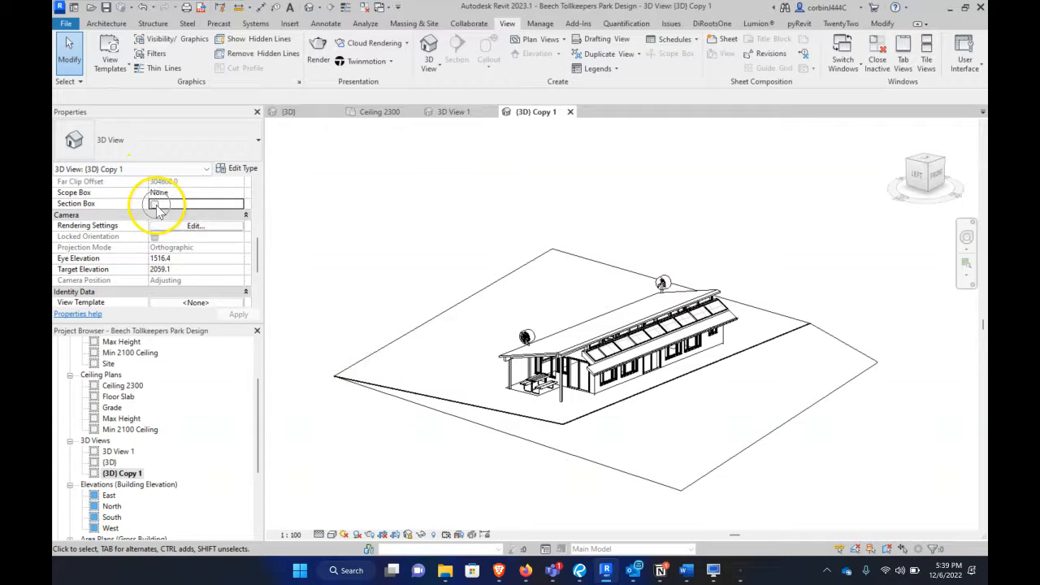
# Step: Enable Section Box in Properties and drag its sides inward to crop tightly around the building
pyautogui.click(154, 203)
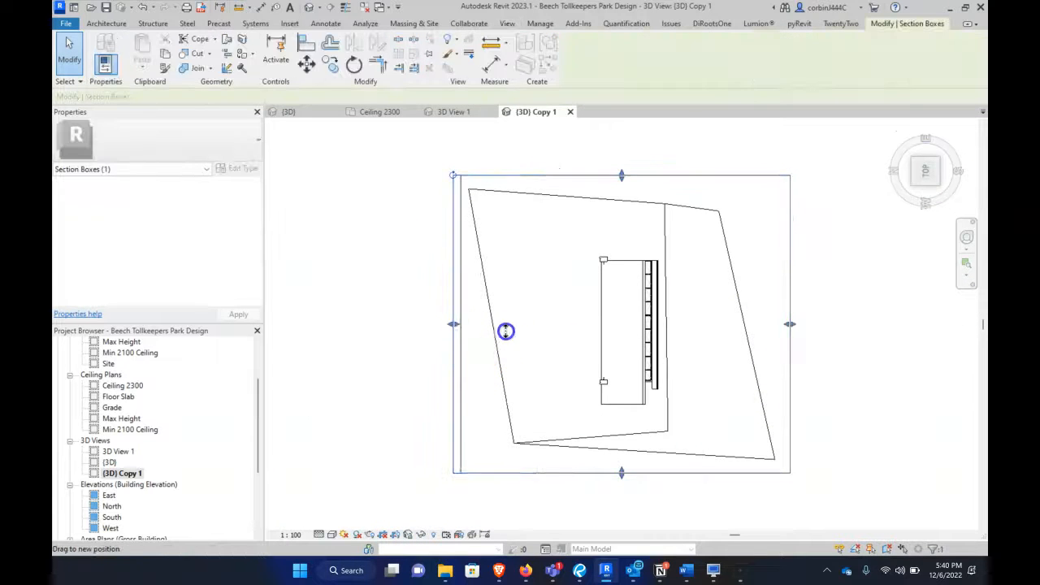
pyautogui.moveTo(507, 332); pyautogui.dragTo(670, 325)
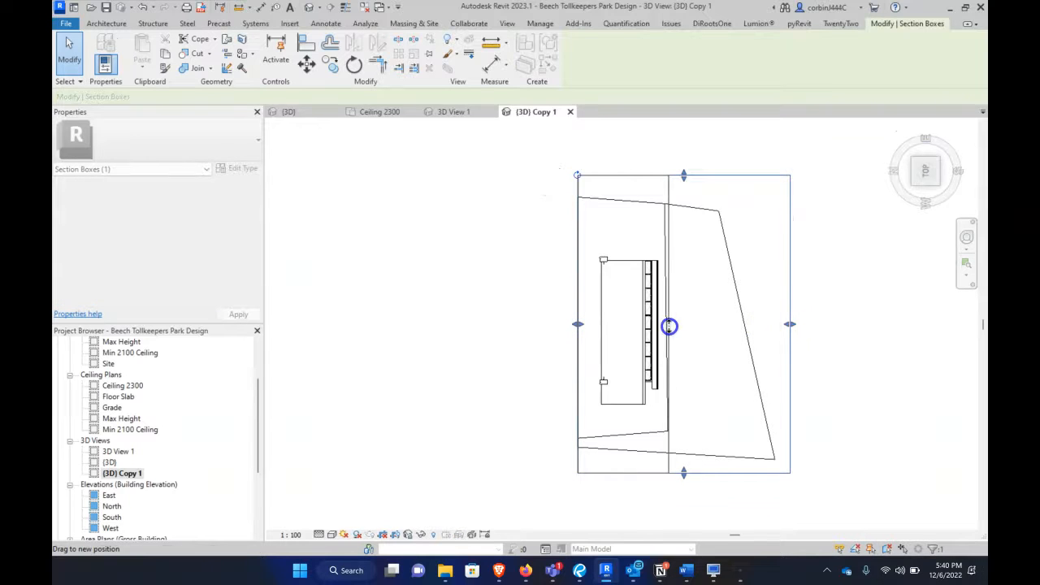
pyautogui.moveTo(670, 325); pyautogui.dragTo(630, 416)
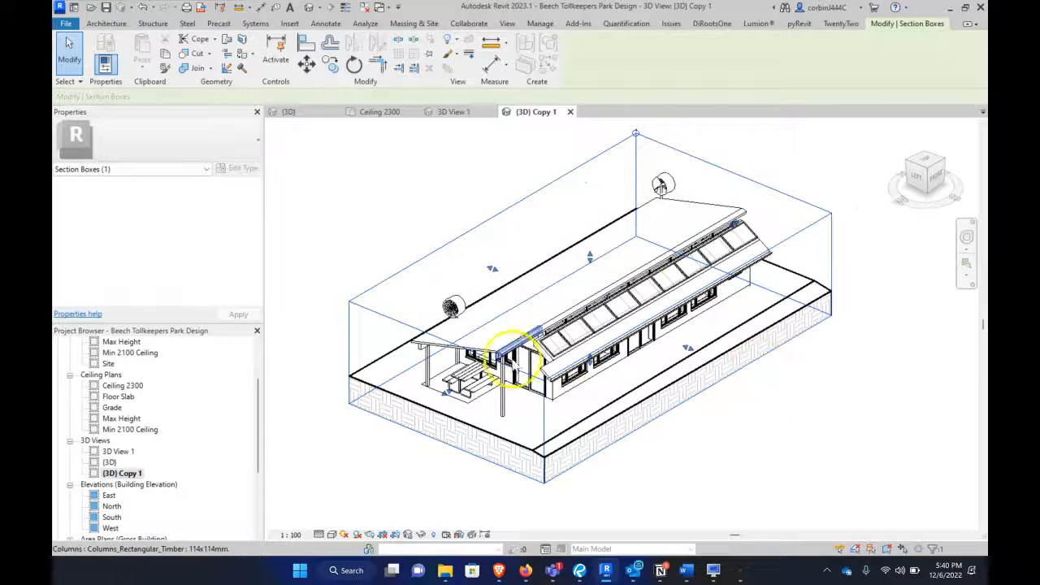
# Step: Duplicate the section view in the Project Browser and rename the pair 3D Section Axon 1 and 2
pyautogui.rightClick(120, 471)
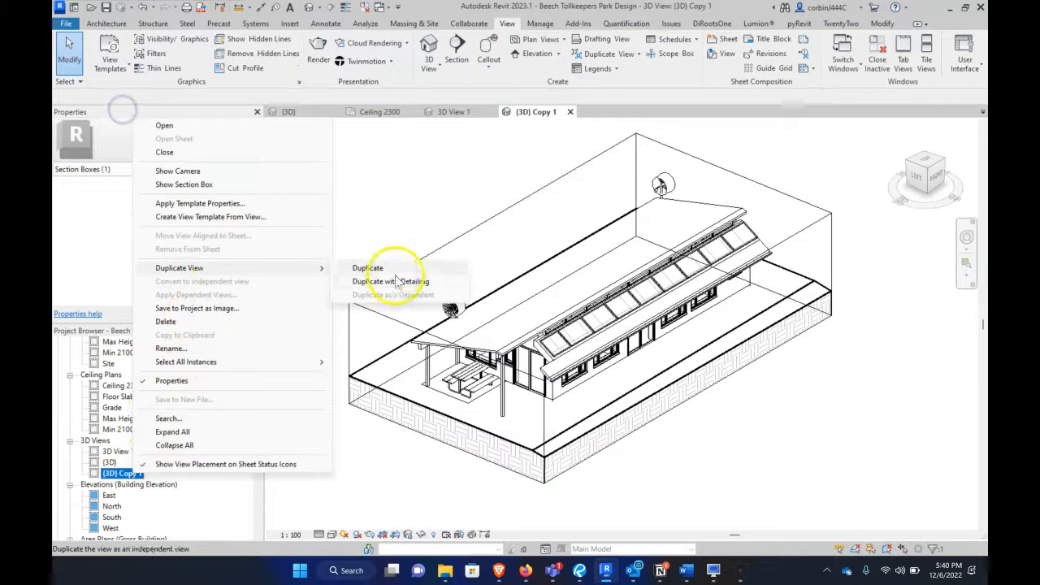
pyautogui.click(368, 267)
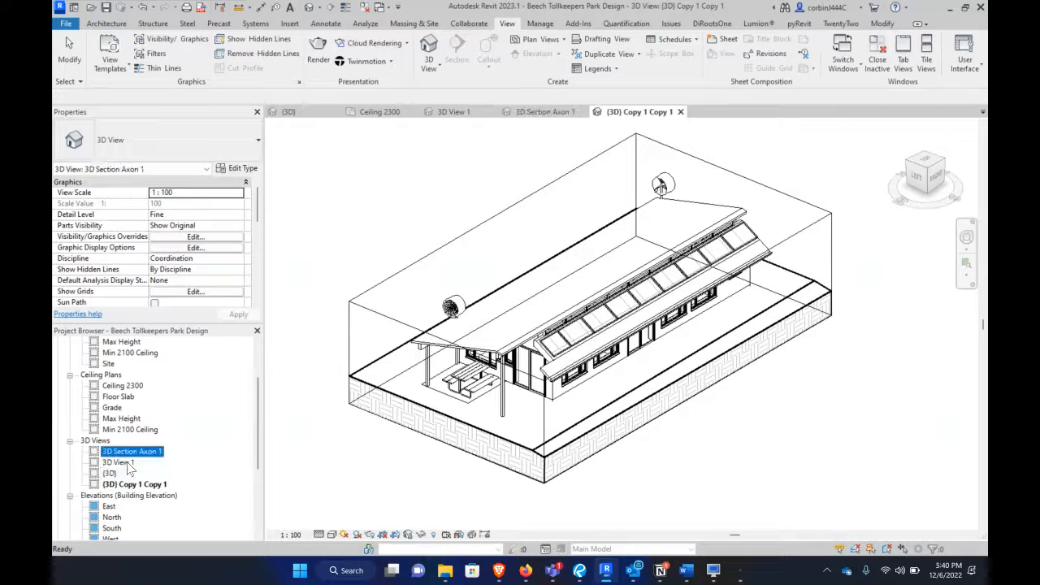
pyautogui.rightClick(134, 484)
pyautogui.write('3D section Axon 2')
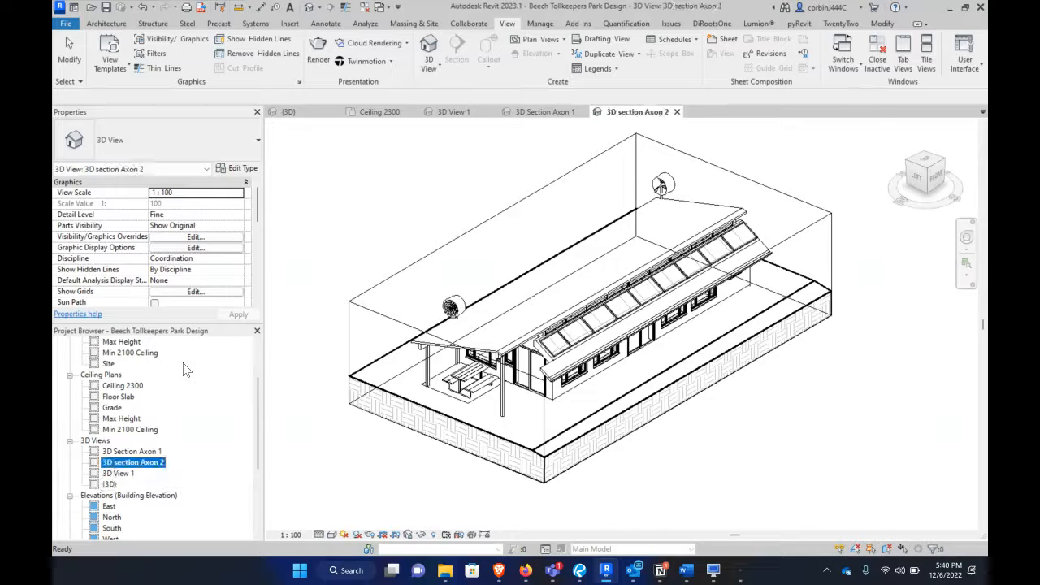
pyautogui.moveTo(276, 219)
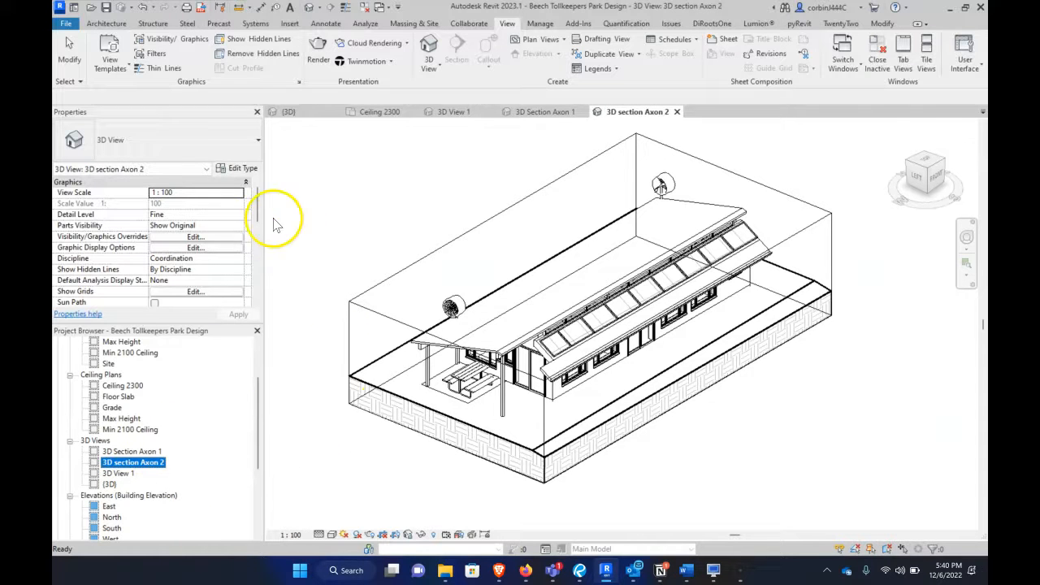
# Step: From the FRONT ViewCube face, lower the section box top through the walls, then restore the locked orientation
pyautogui.click(130, 452)
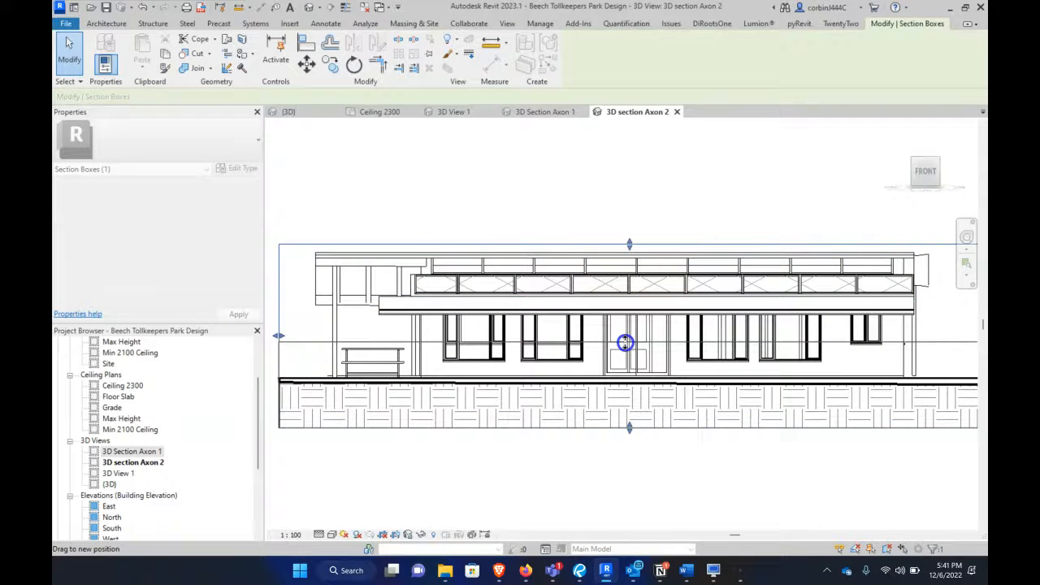
pyautogui.moveTo(626, 341); pyautogui.dragTo(551, 330)
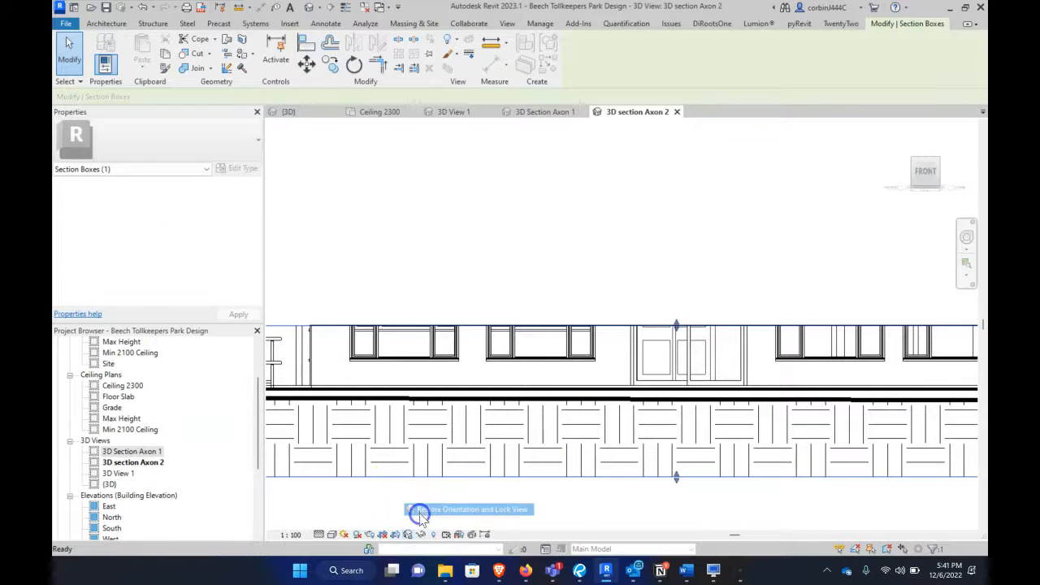
pyautogui.click(419, 512)
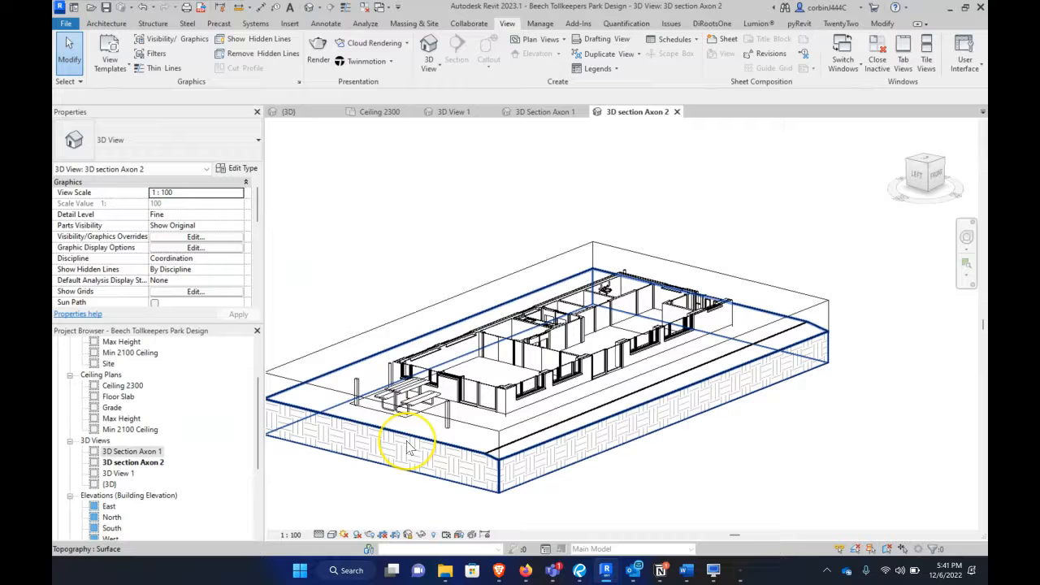
pyautogui.moveTo(410, 447)
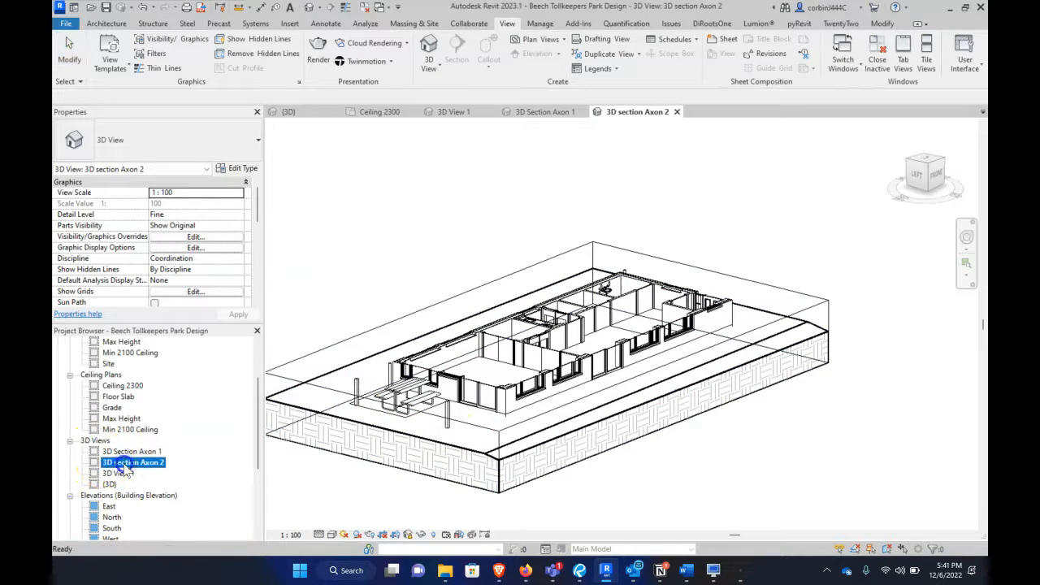
# Step: In 3D Section Axon 1, select the section box and cut it down through the walls
pyautogui.doubleClick(133, 452)
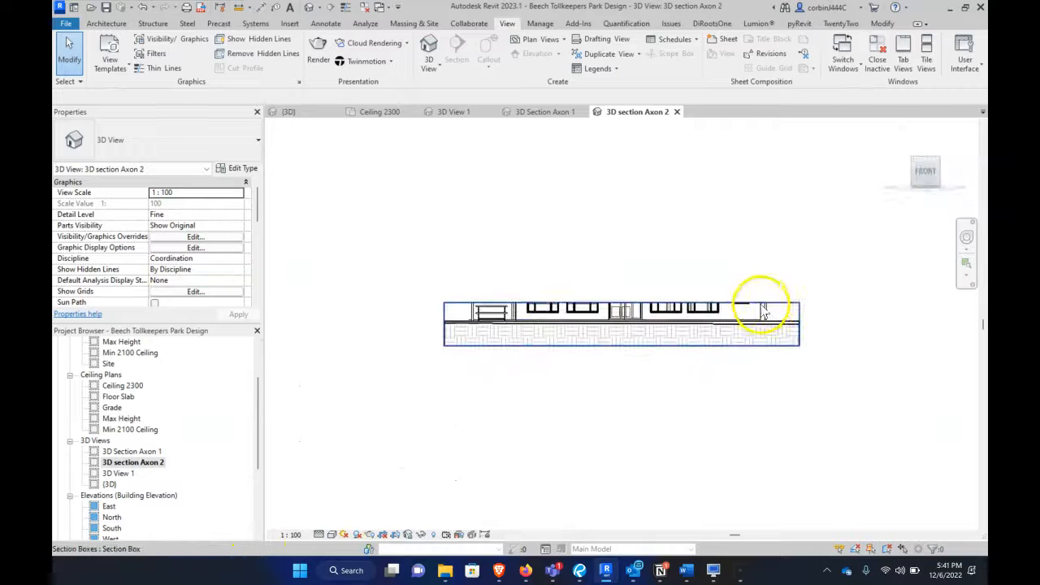
pyautogui.click(761, 308)
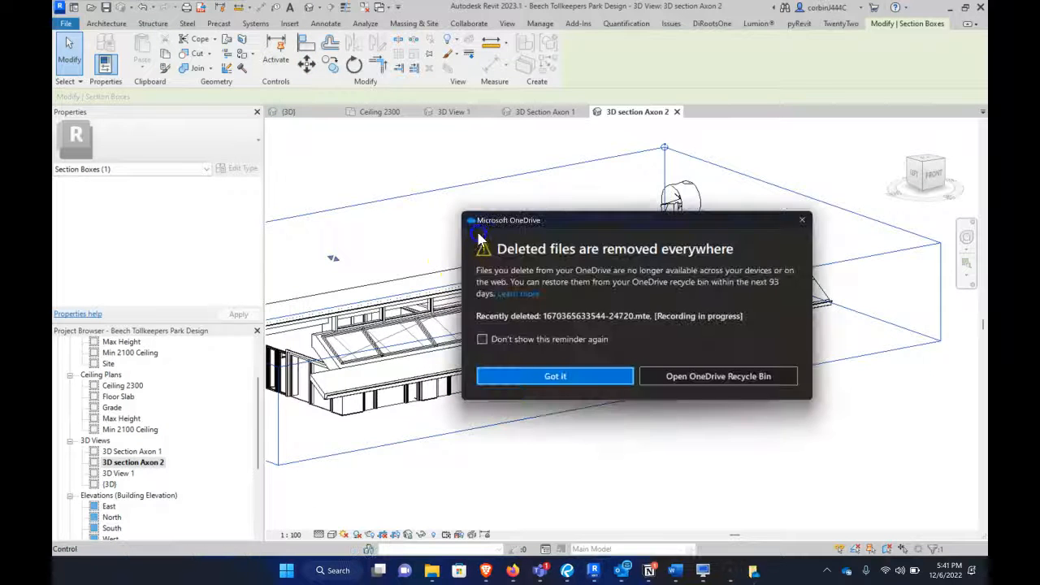
pyautogui.click(555, 377)
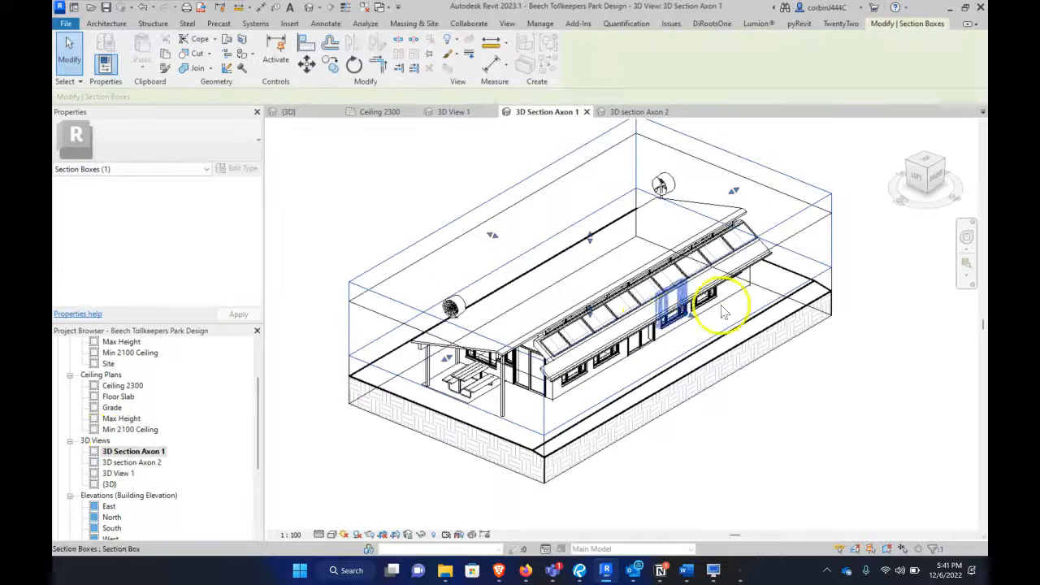
pyautogui.moveTo(724, 306); pyautogui.dragTo(800, 224)
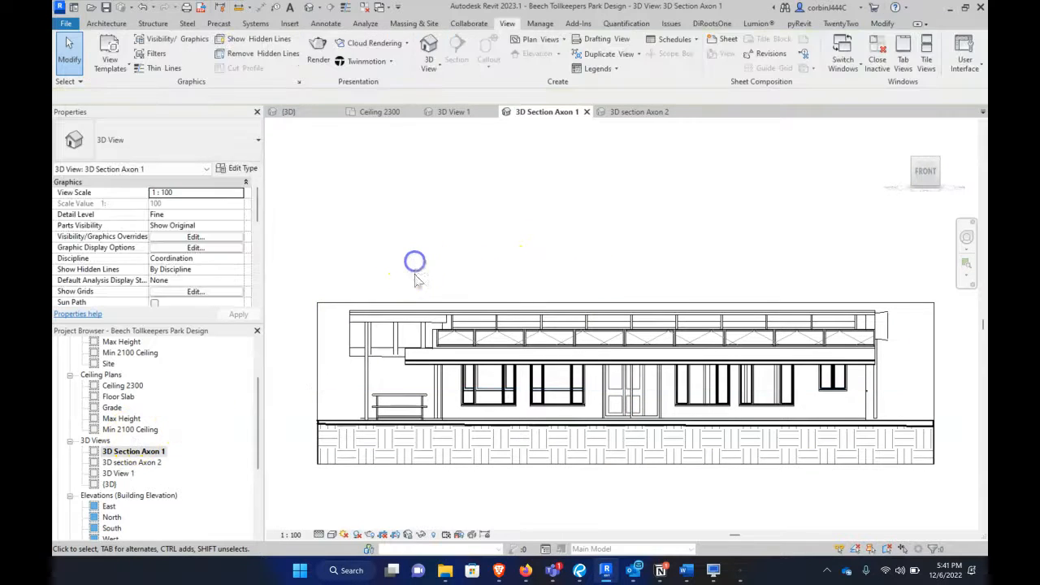
pyautogui.click(341, 309)
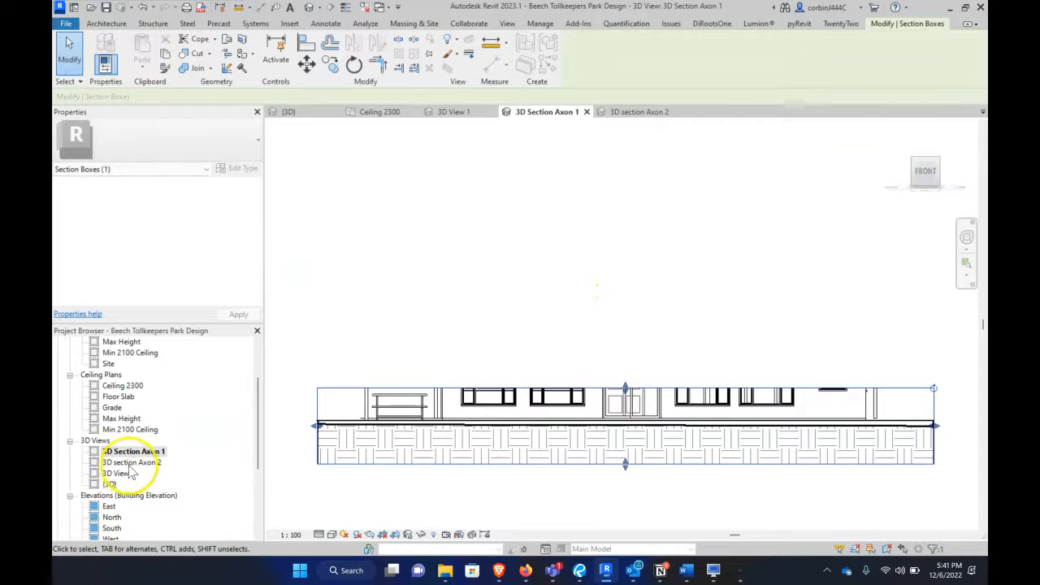
# Step: Switch between the axon views and save-and-lock 3D section Axon 2's orientation
pyautogui.doubleClick(134, 462)
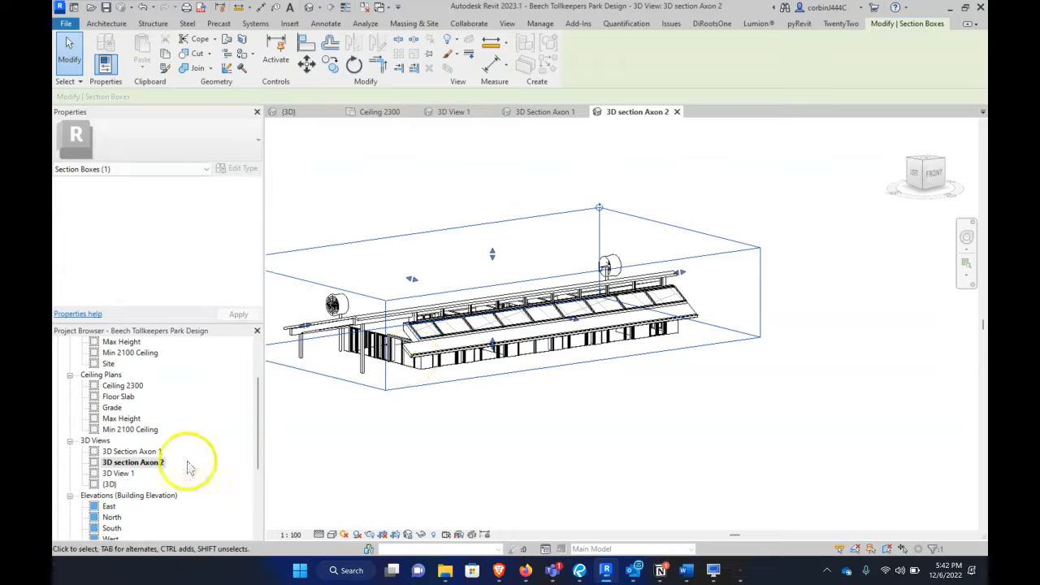
pyautogui.doubleClick(134, 452)
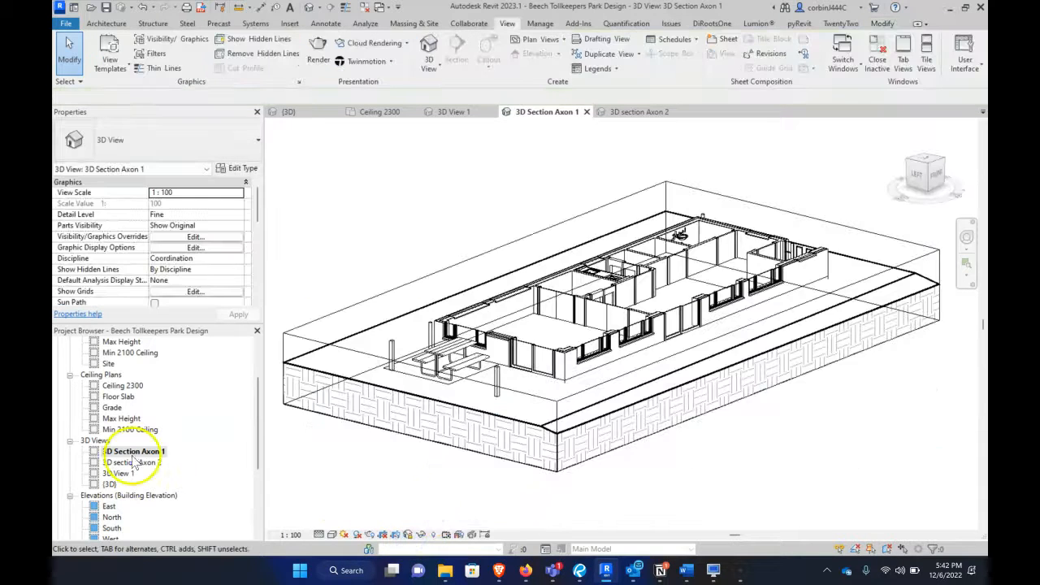
pyautogui.doubleClick(132, 461)
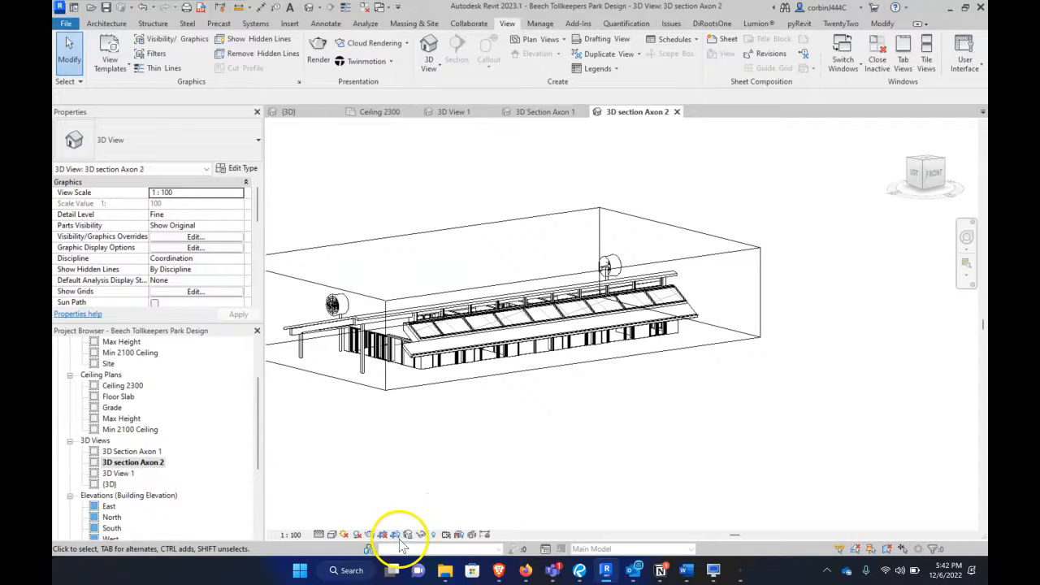
pyautogui.click(395, 533)
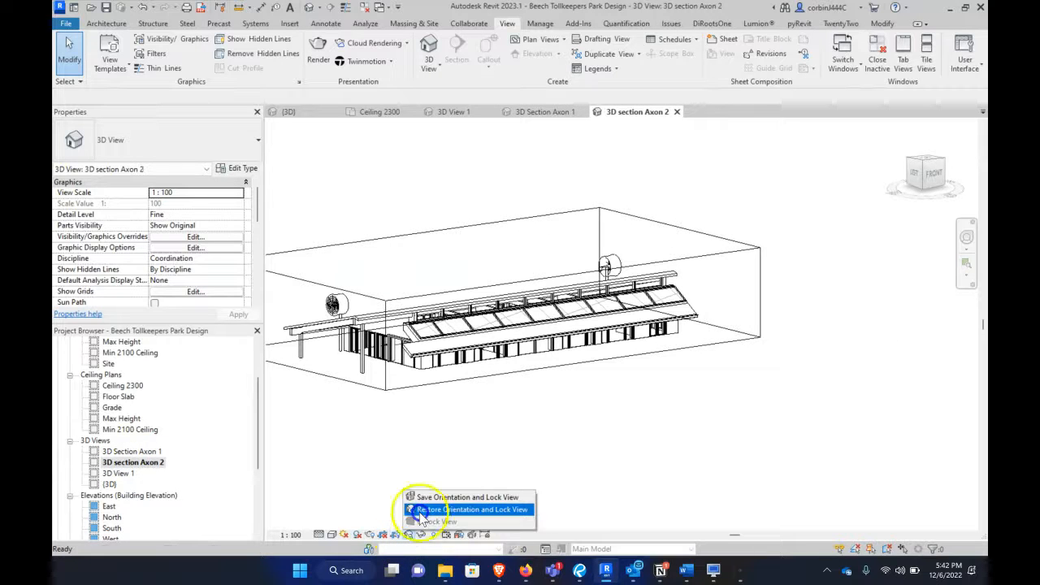
pyautogui.click(470, 511)
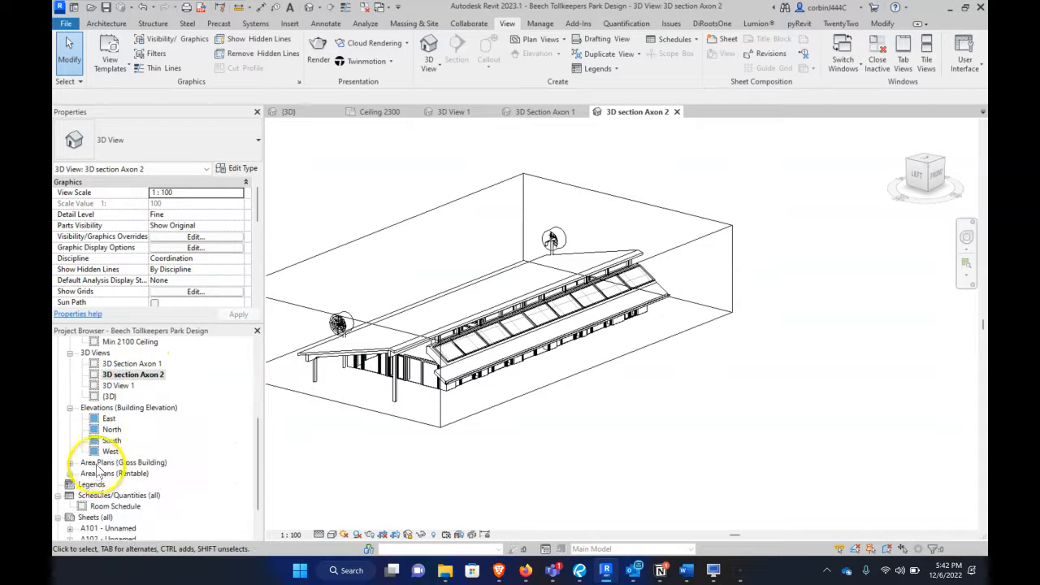
# Step: Create new sheet A103 with the chosen titleblock from the Sheets node
pyautogui.rightClick(94, 473)
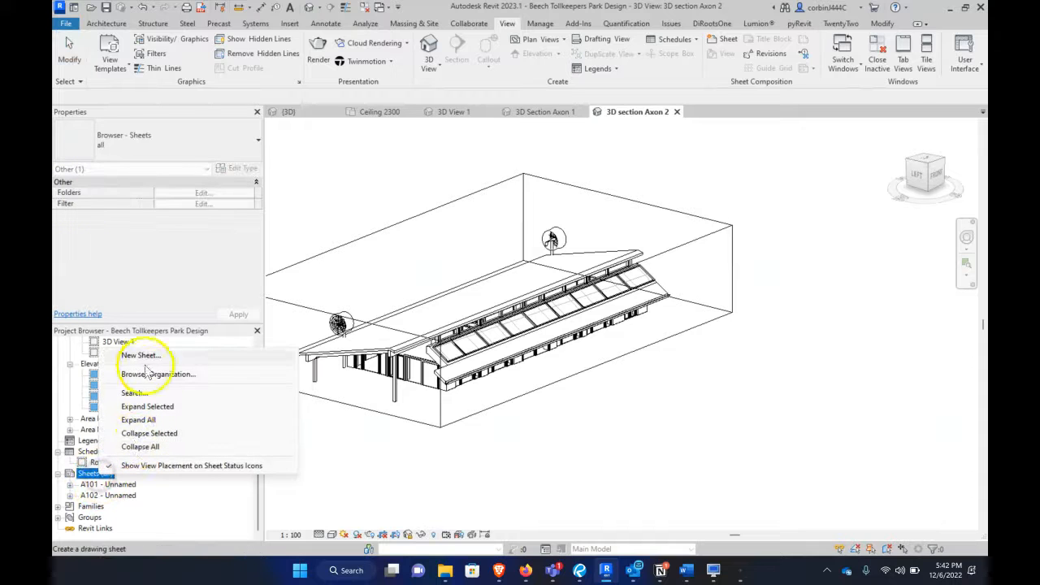
pyautogui.click(140, 356)
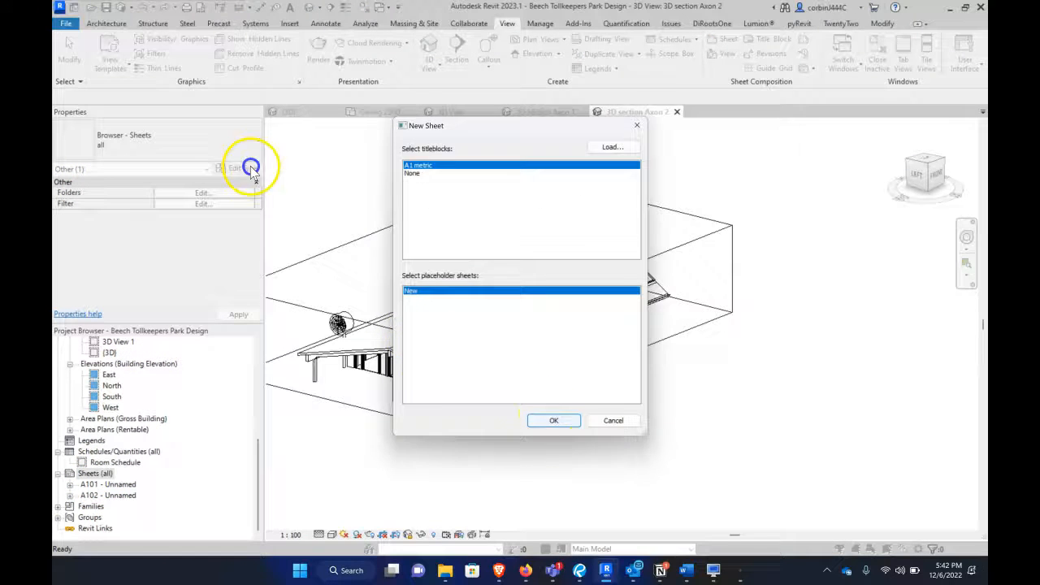
pyautogui.click(553, 419)
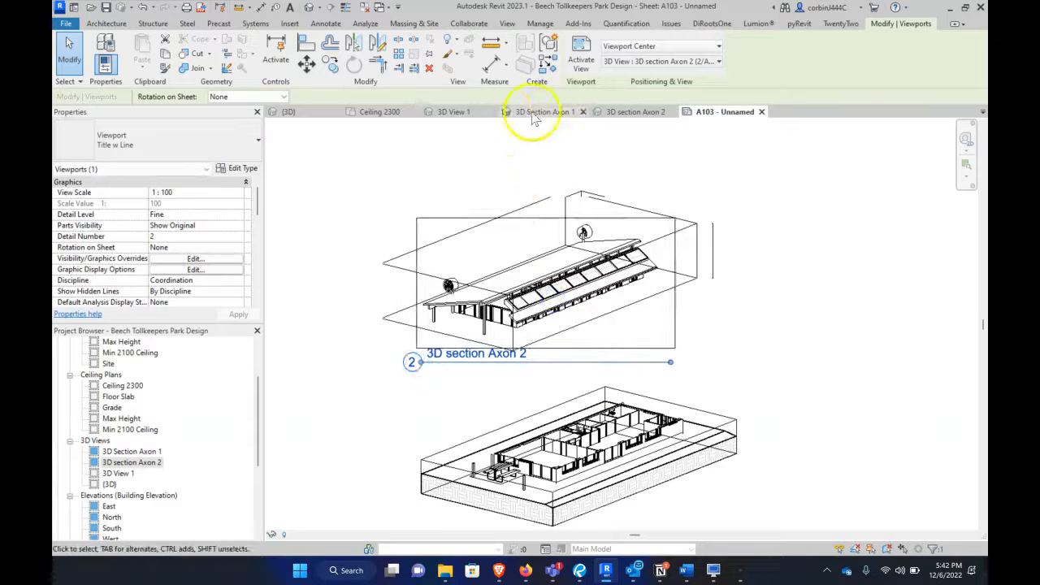
pyautogui.moveTo(452, 110)
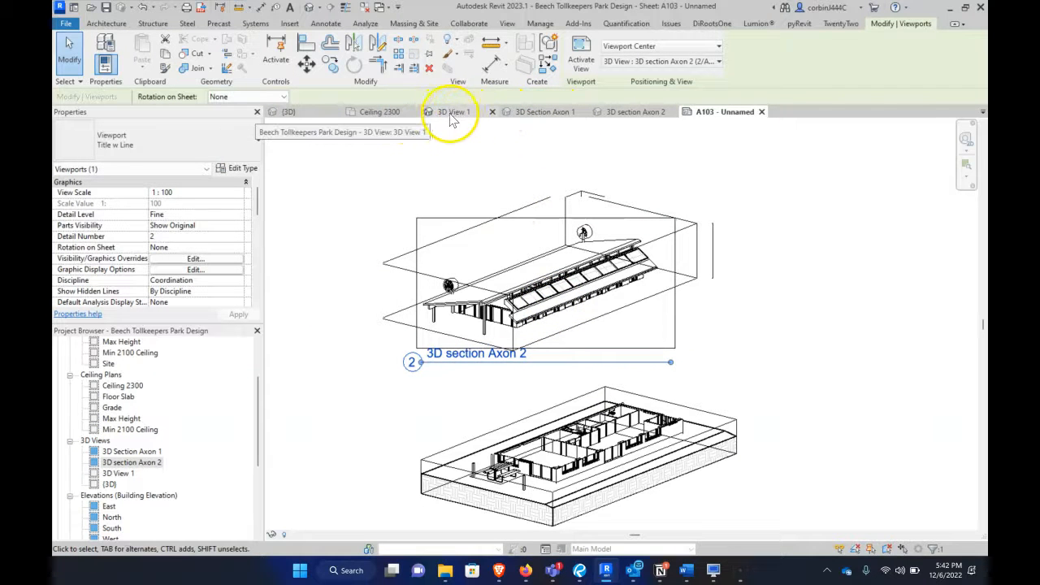
# Step: Switch to 3D View 1 and set its Visual Style to Hidden Line
pyautogui.click(452, 110)
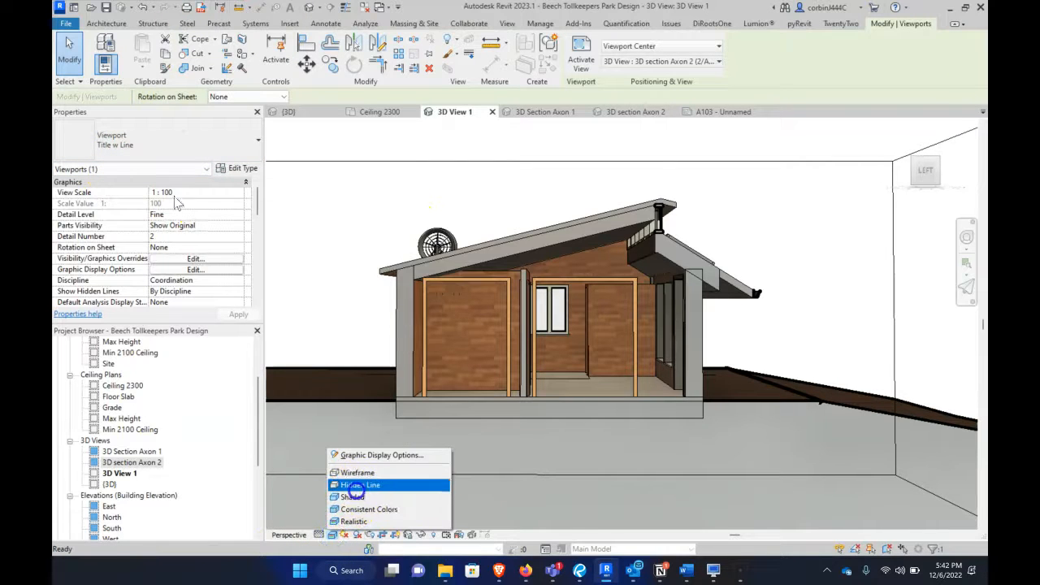
pyautogui.click(358, 484)
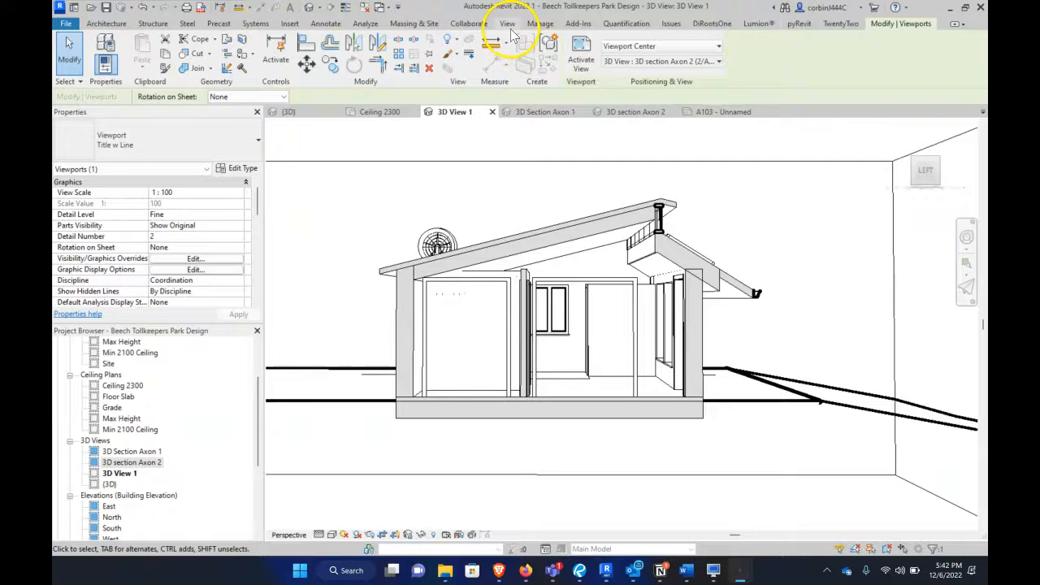
# Step: Create a view template named '3D Section' from the current hidden-line view
pyautogui.click(507, 22)
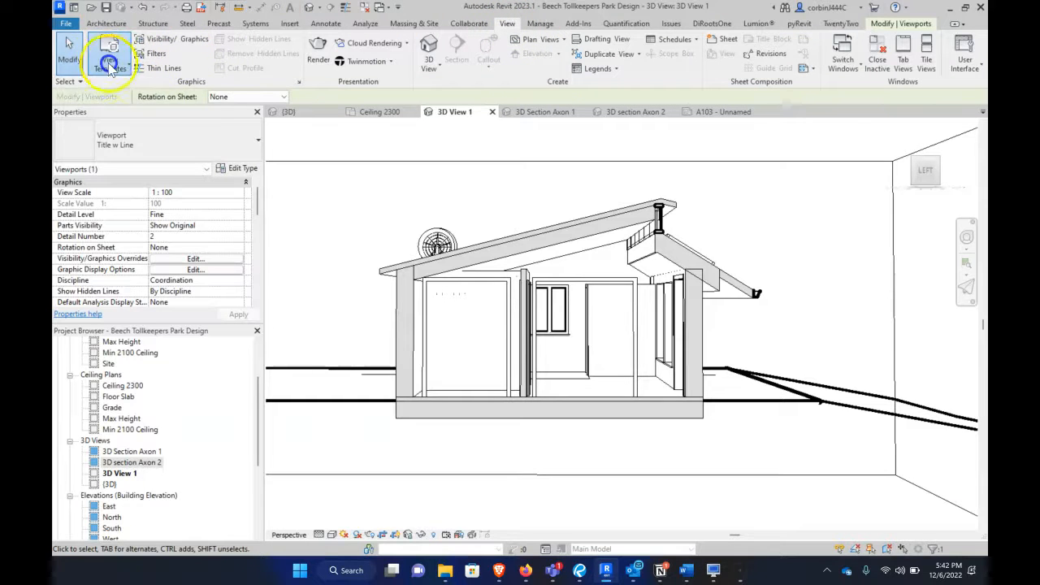
pyautogui.click(104, 58)
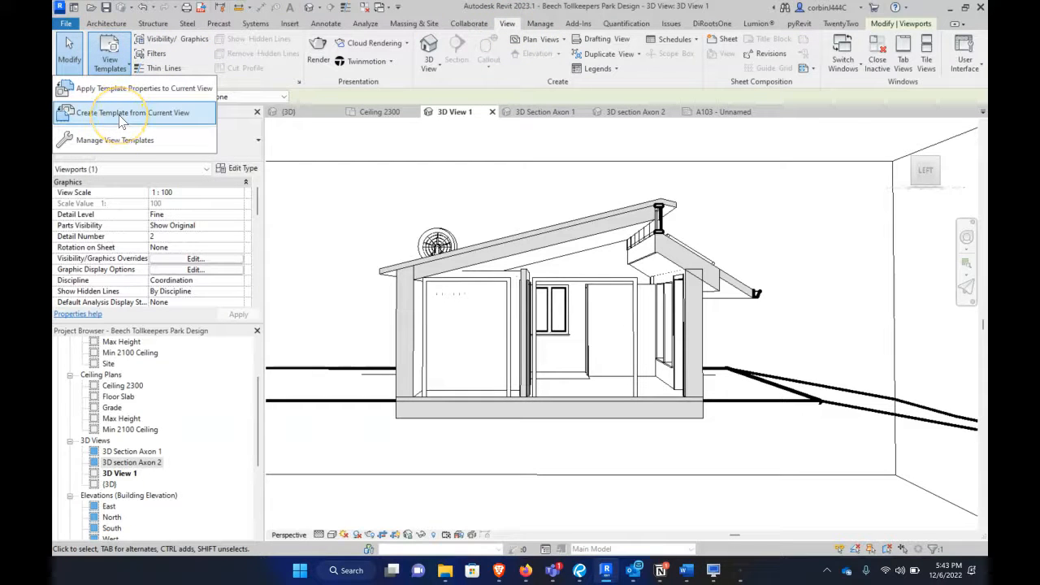
pyautogui.click(133, 114)
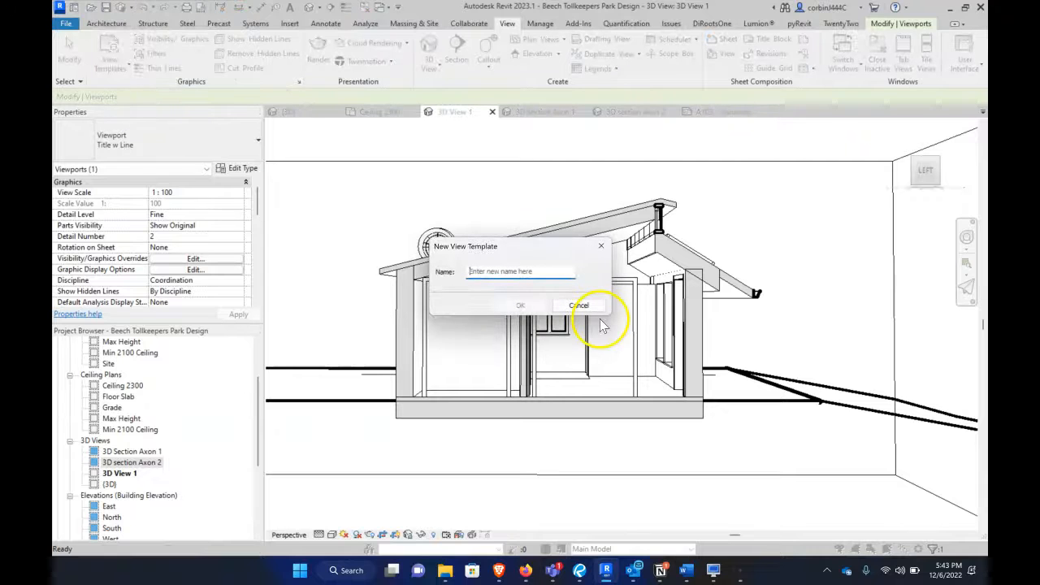
pyautogui.write('3D Secti')
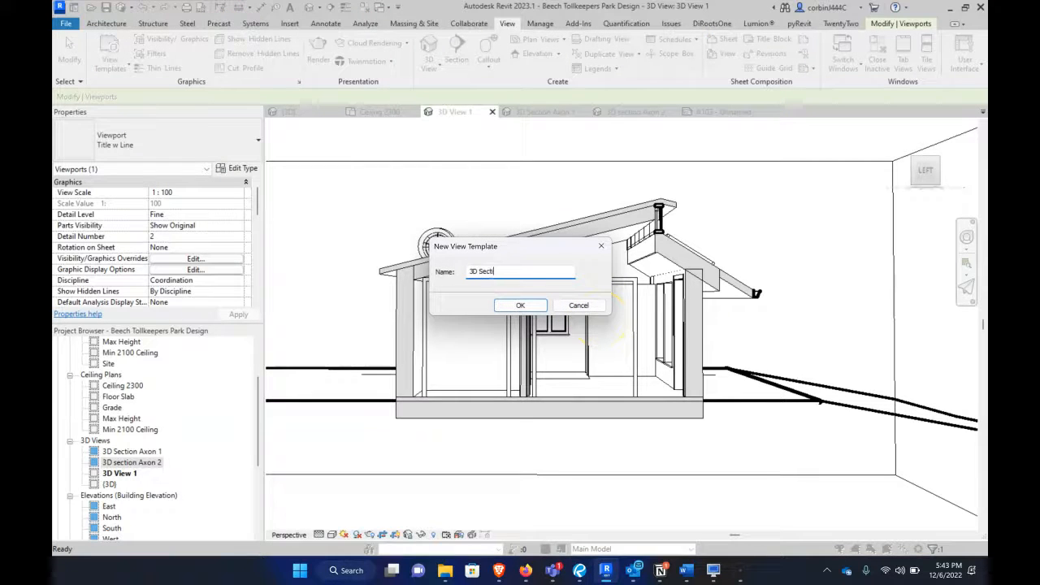
pyautogui.click(520, 306)
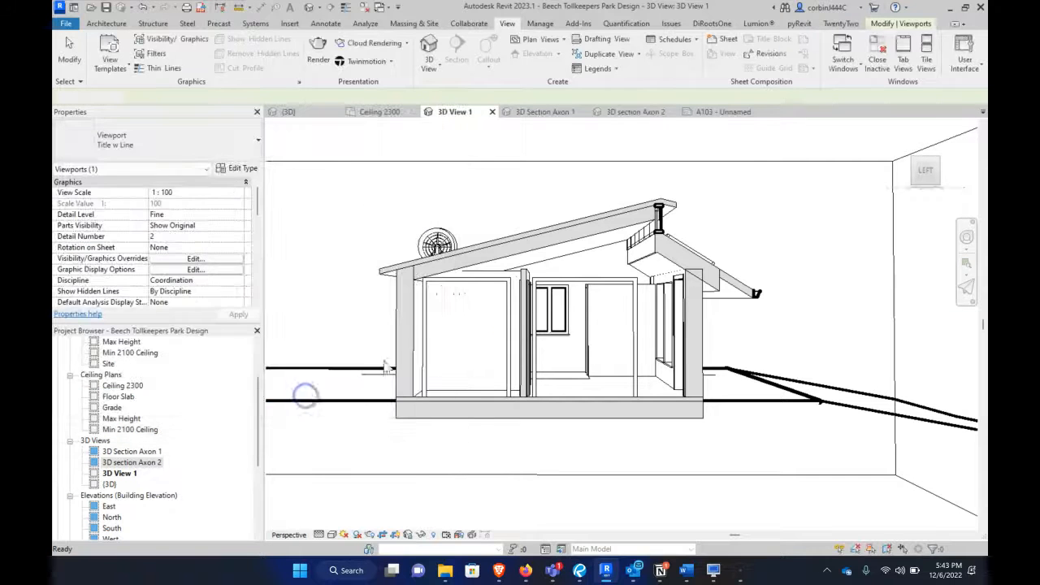
pyautogui.click(637, 110)
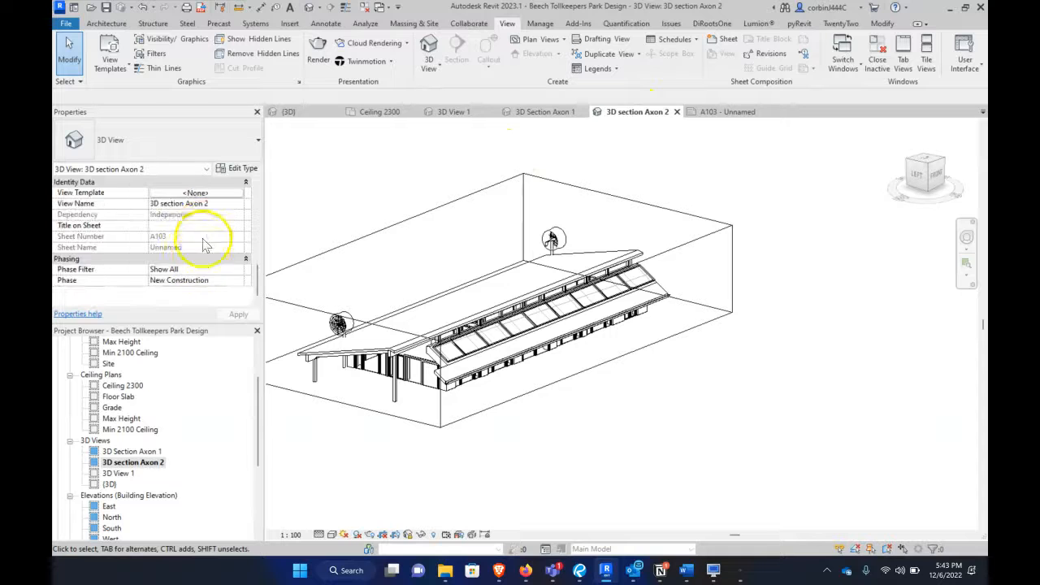
# Step: Assign the 3D Section view template to the section axon view through its View Template property
pyautogui.click(192, 224)
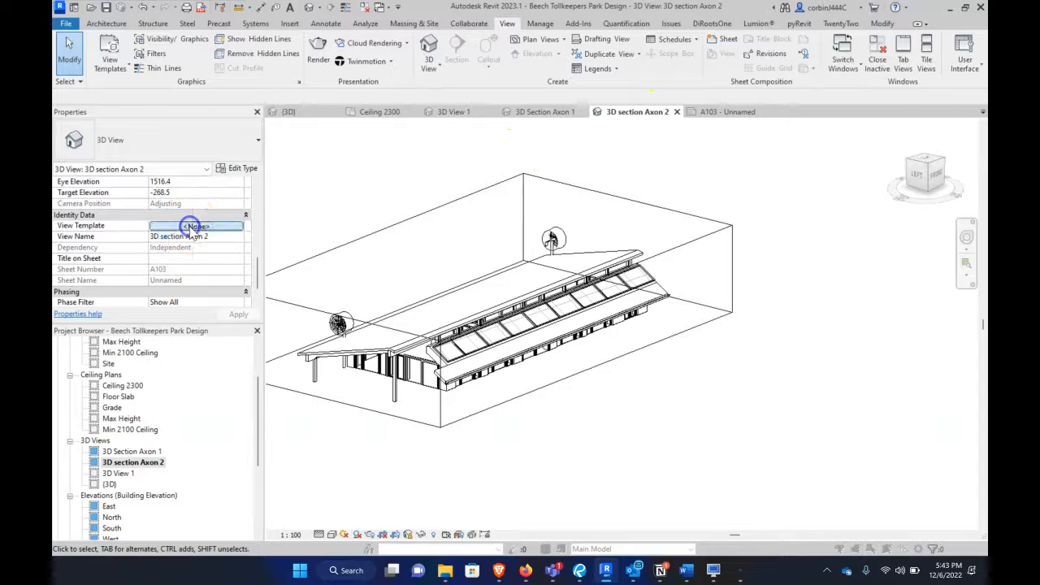
pyautogui.click(192, 224)
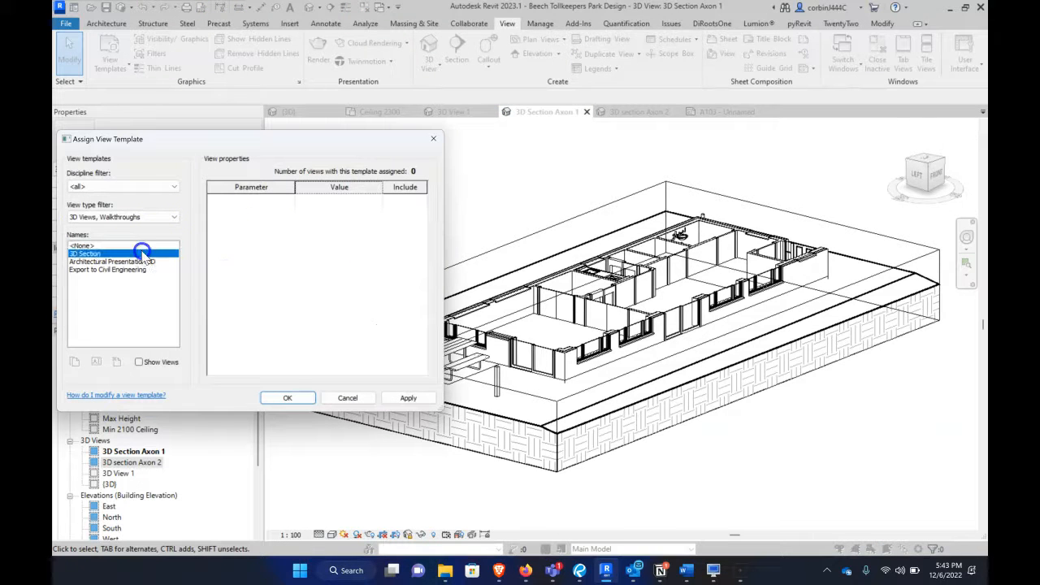
pyautogui.click(286, 397)
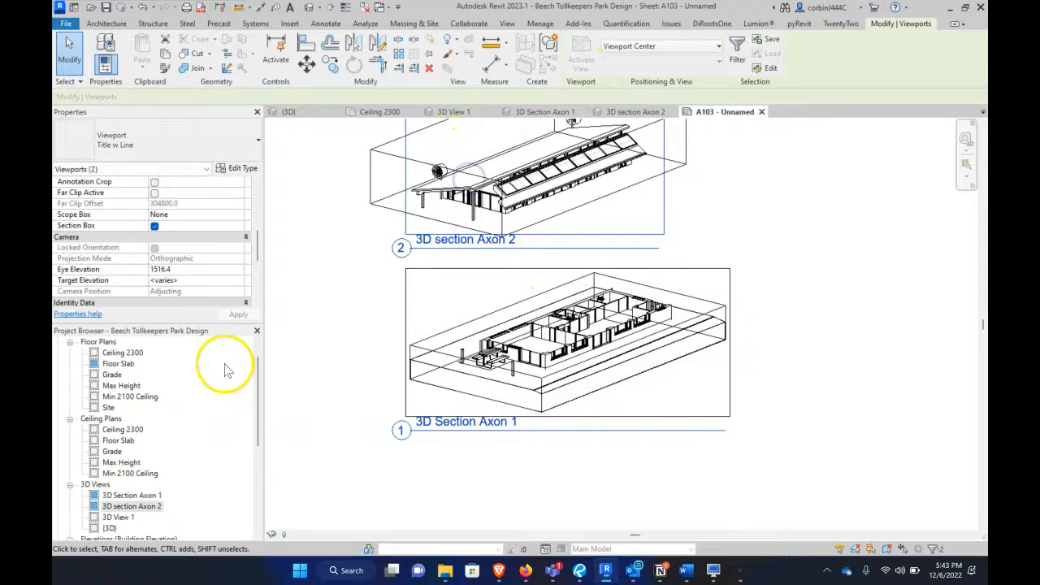
# Step: Pick a larger View Scale for both selected axon viewports on sheet A103
pyautogui.click(237, 193)
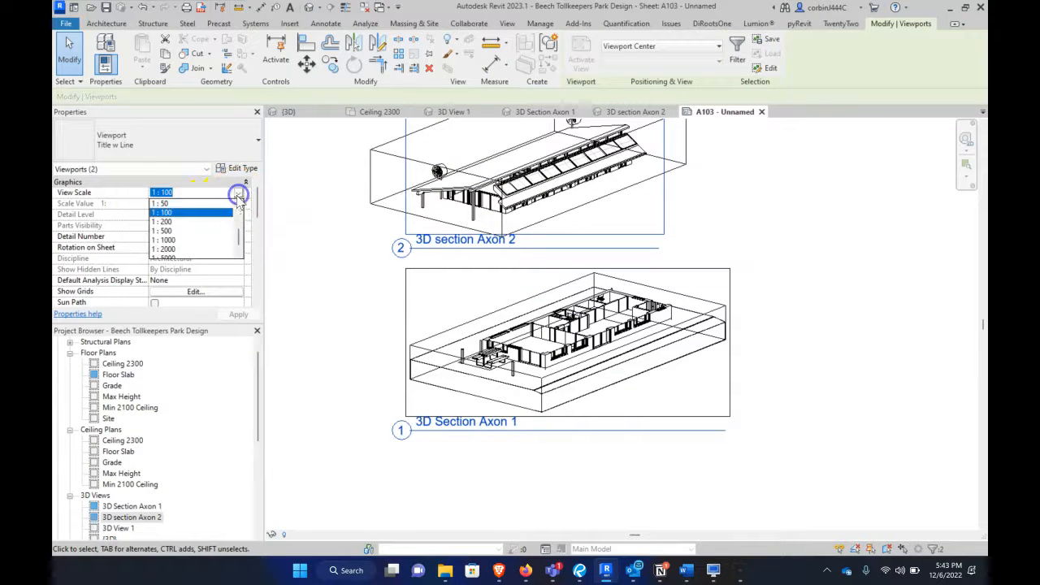
pyautogui.click(159, 202)
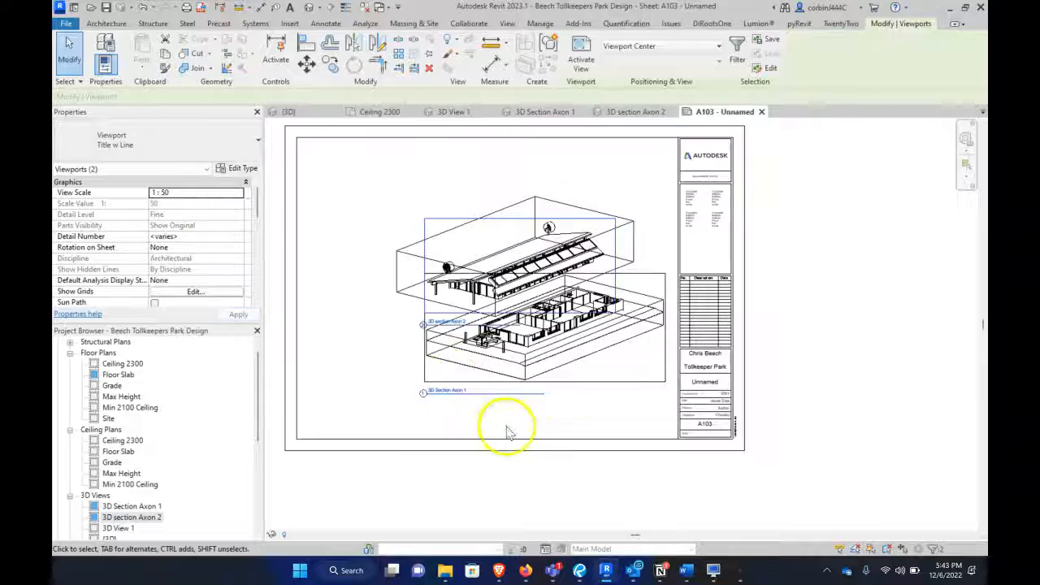